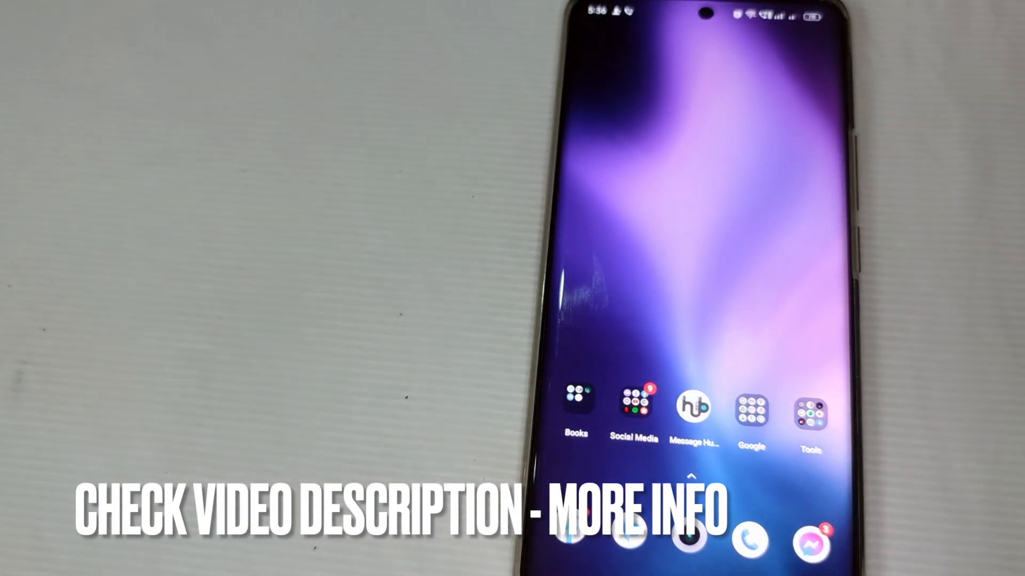
Launch Chrome from the Social Media folder and enter perplexity.ai in the address bar.
left_click(633, 402)
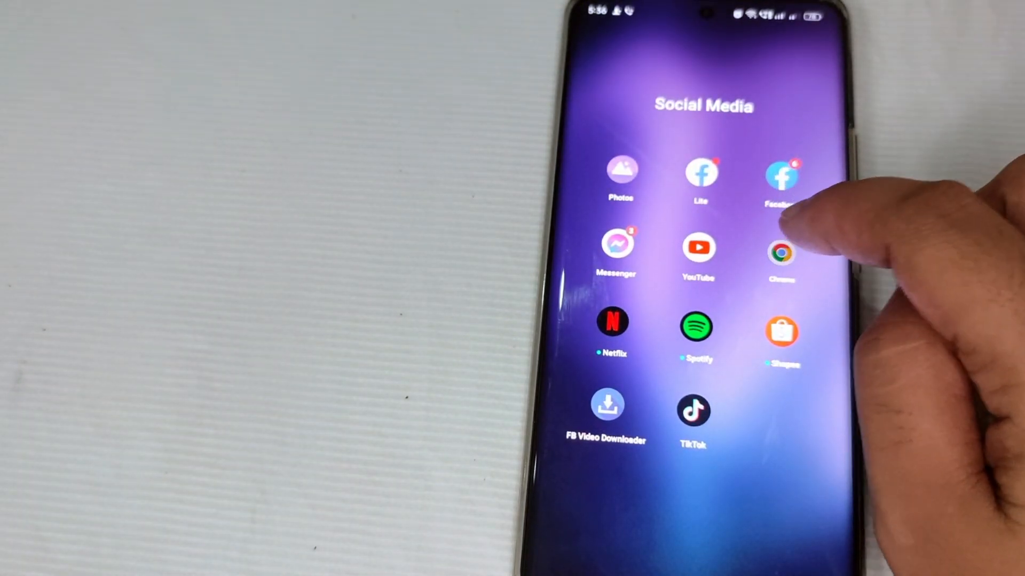
left_click(780, 253)
type("per")
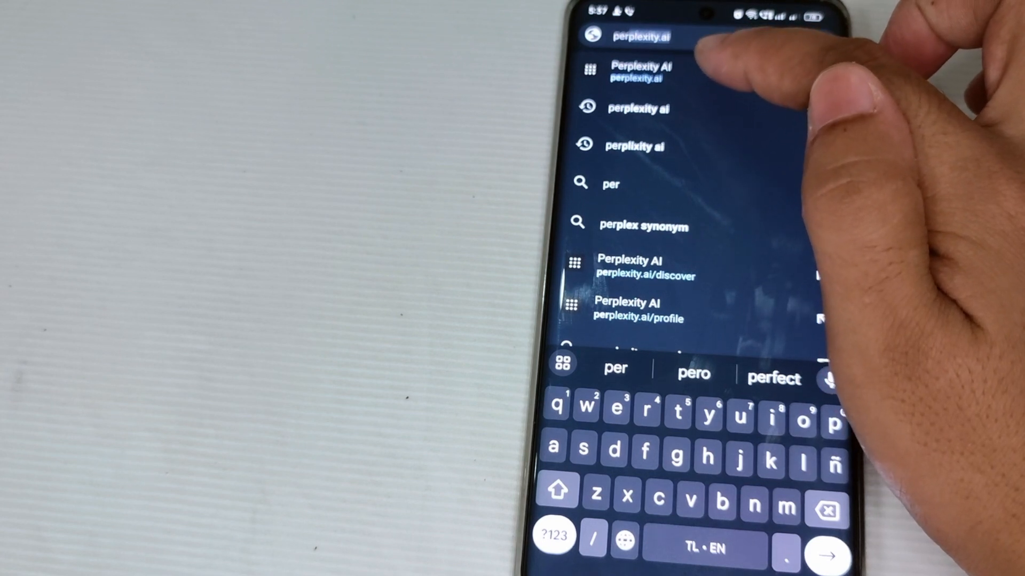
Load the Perplexity home page from the perplexity.ai address suggestion.
left_click(638, 36)
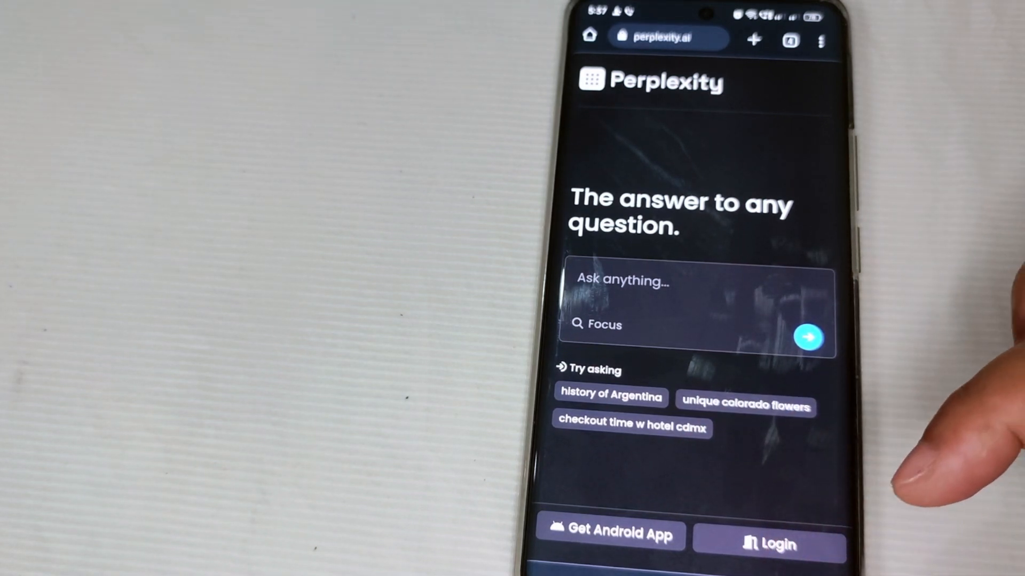
Start Perplexity login and continue with Google to reach the account chooser.
left_click(769, 544)
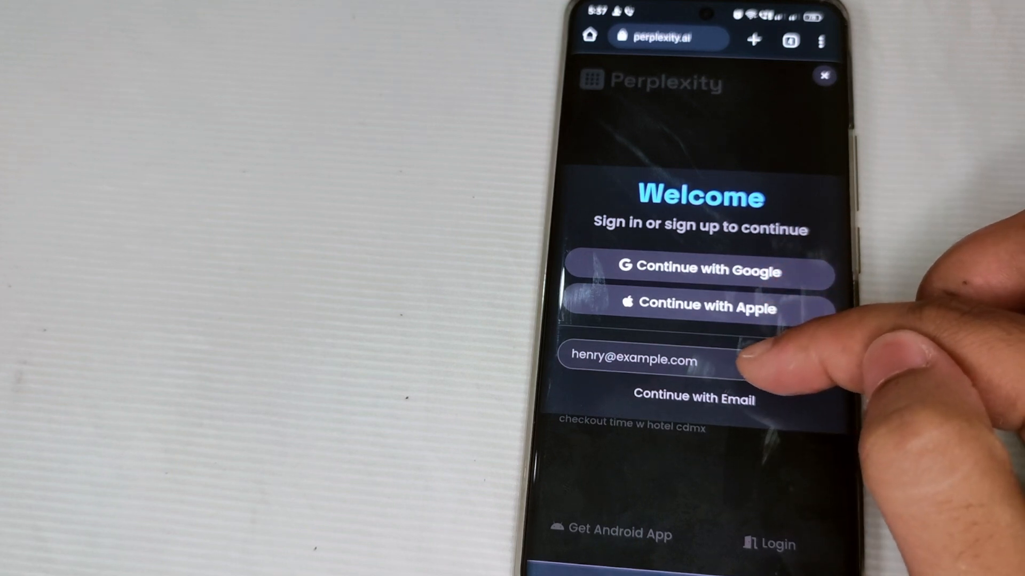
mouse_move(770, 353)
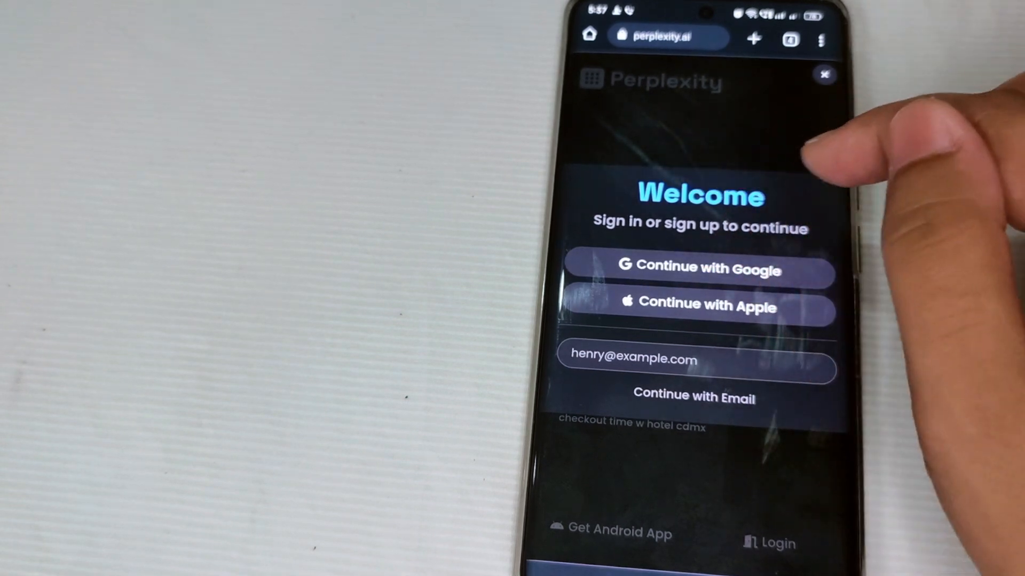
left_click(698, 270)
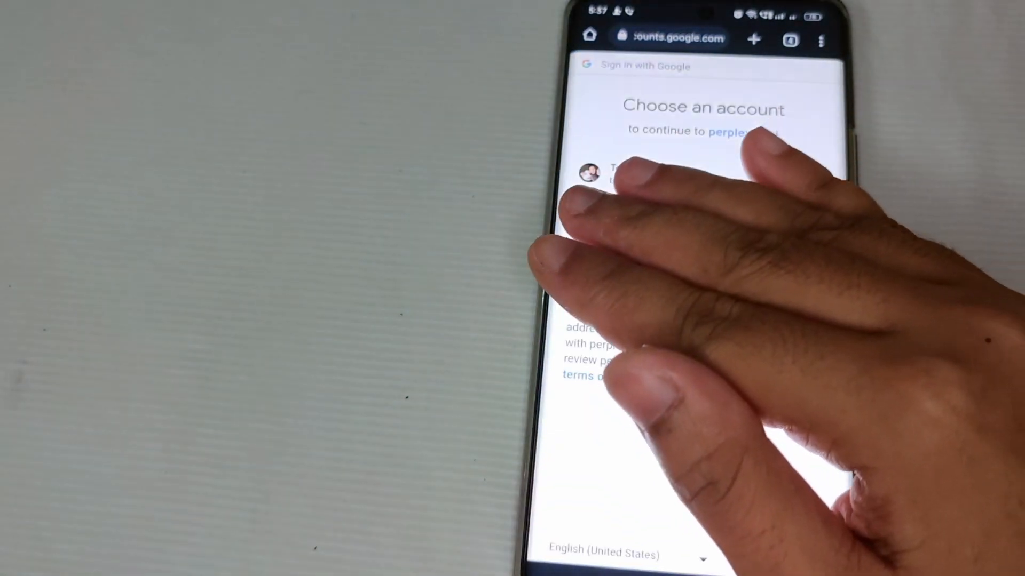